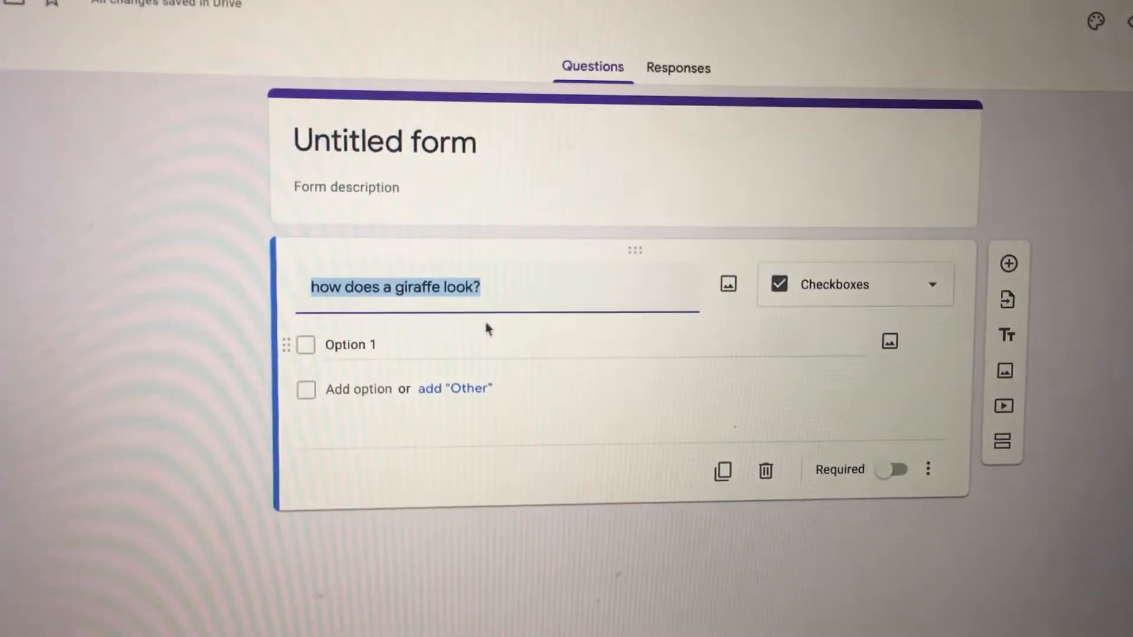
mouse_move(370, 233)
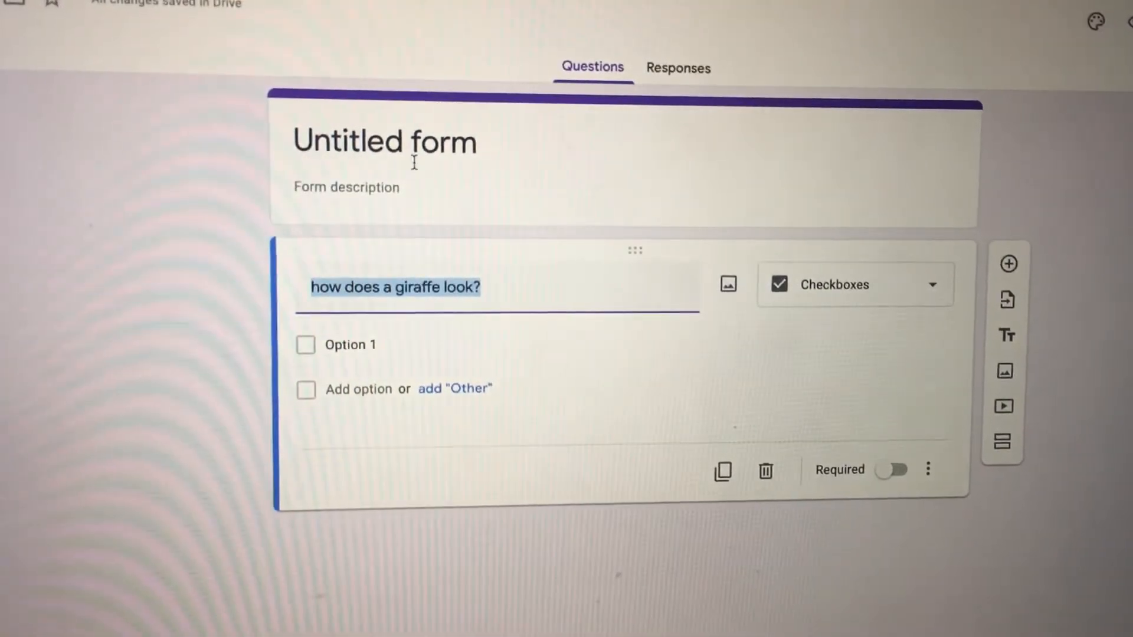
mouse_move(375, 206)
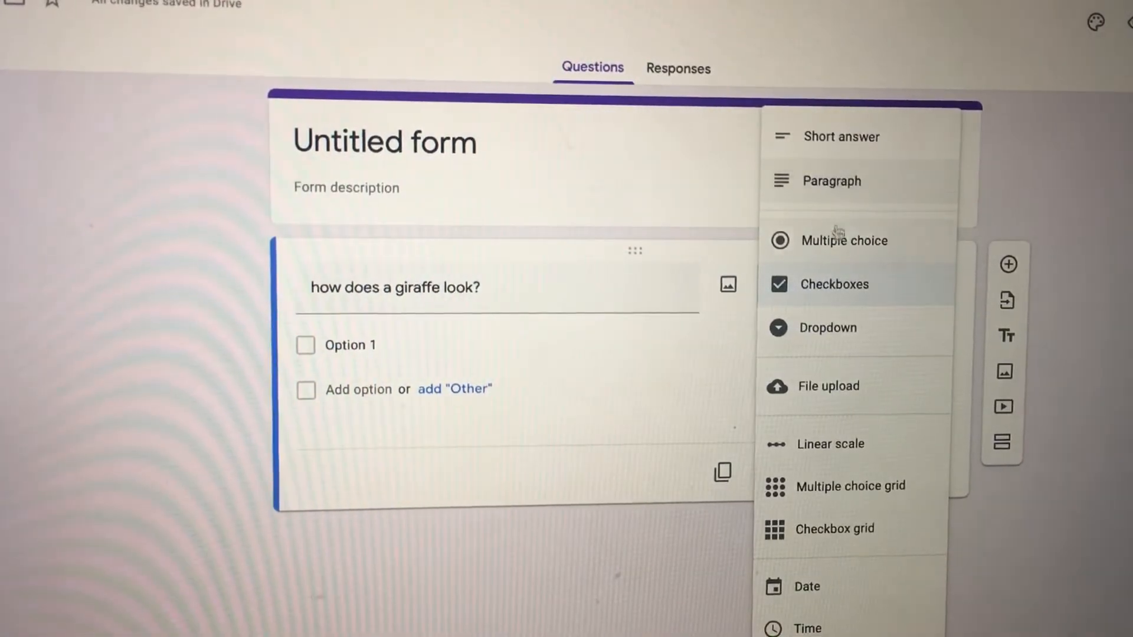
mouse_move(817, 343)
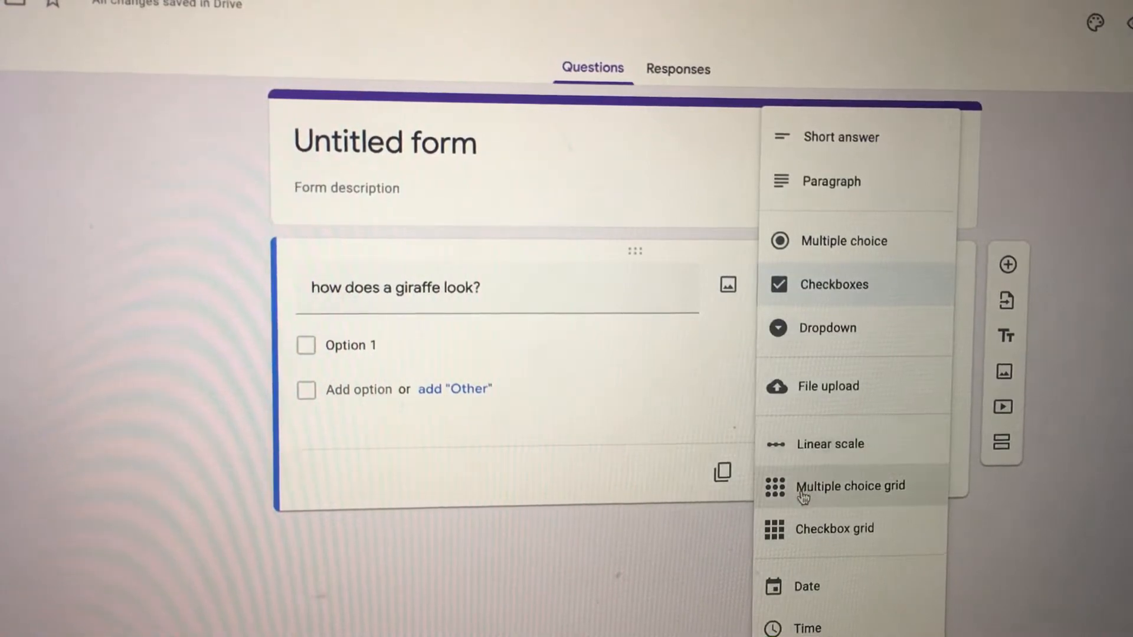
mouse_move(811, 368)
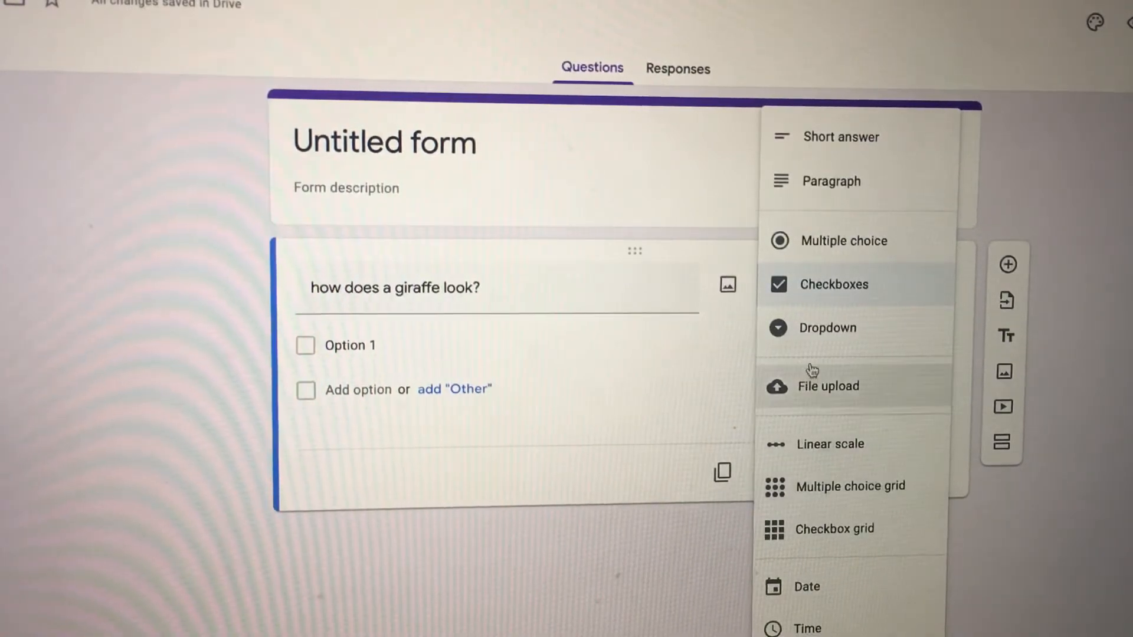
mouse_move(819, 300)
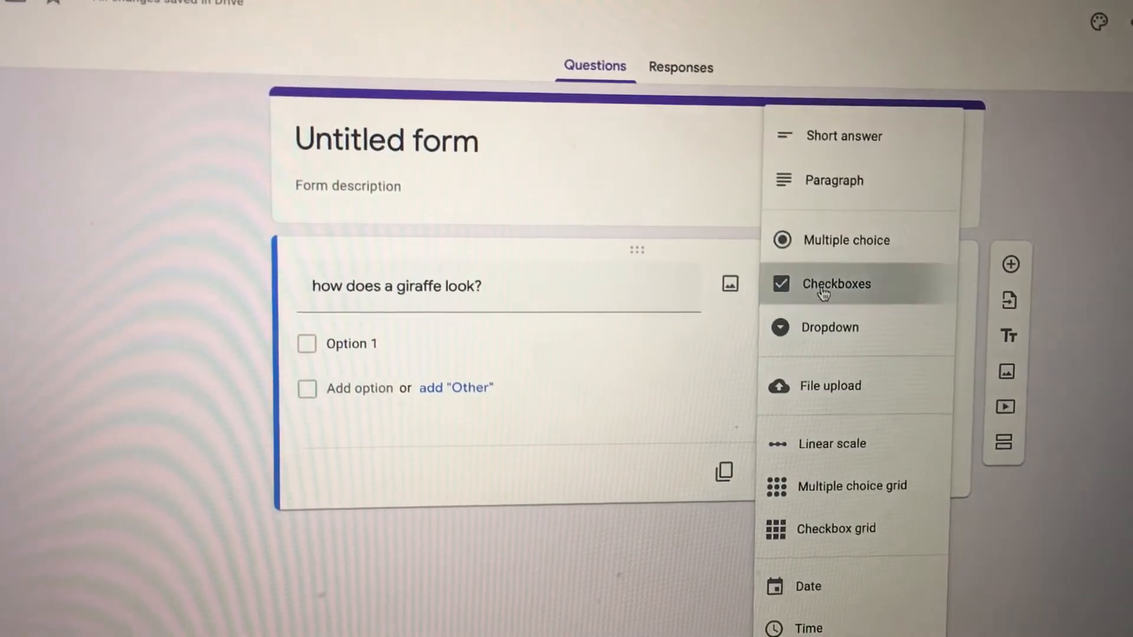
Add checkbox options tall, thin, it has spots and green, then preview the form.
left_click(837, 284)
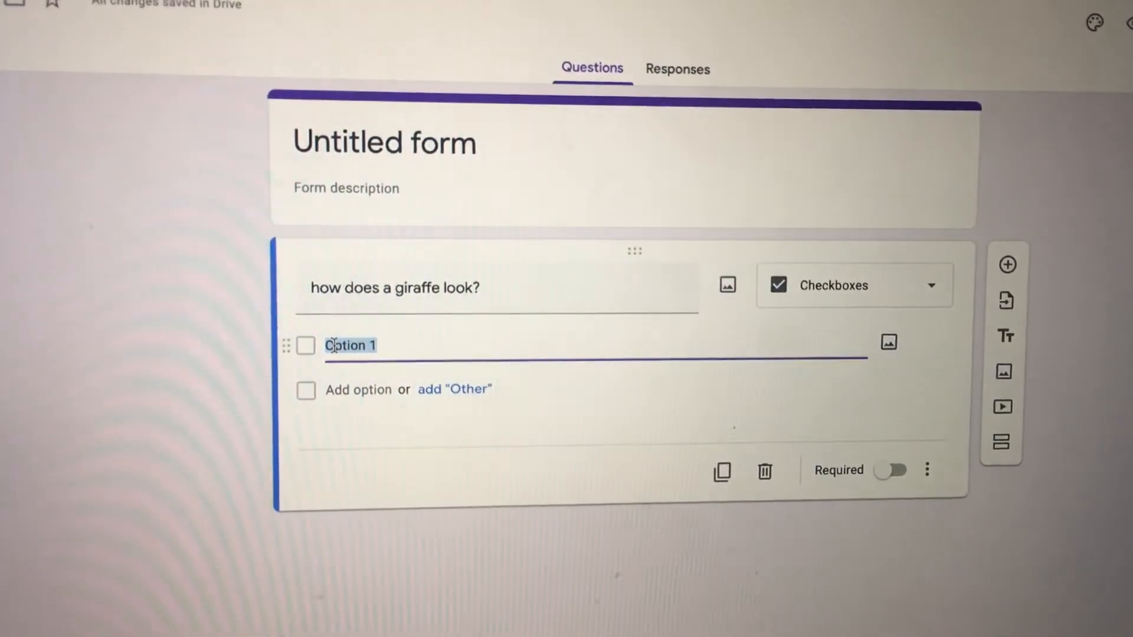
type("tall")
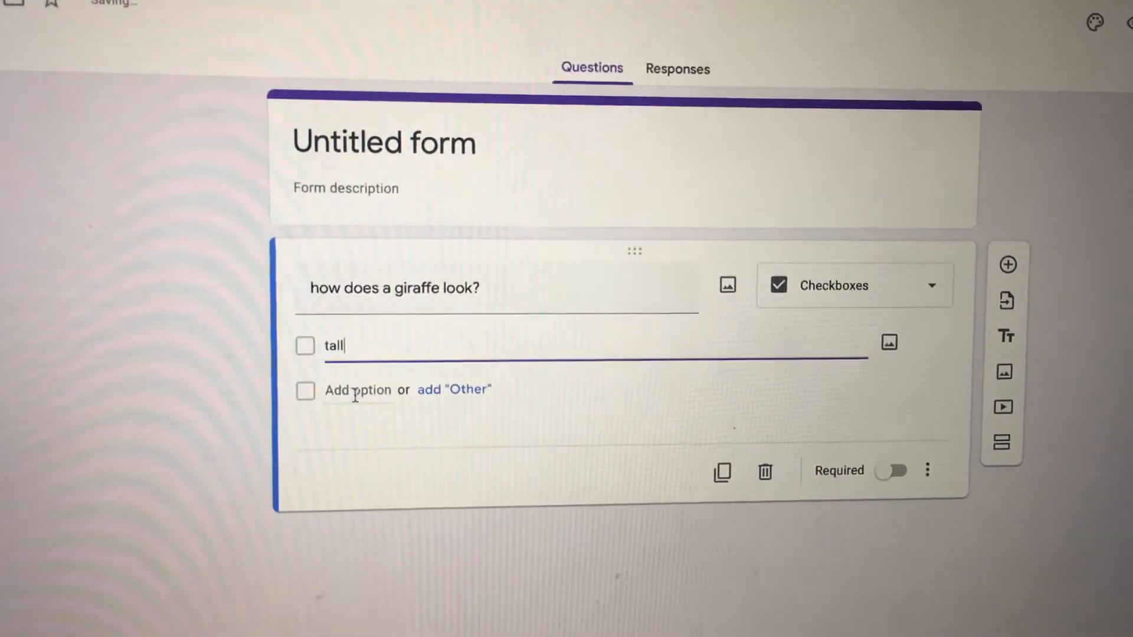
left_click(357, 390)
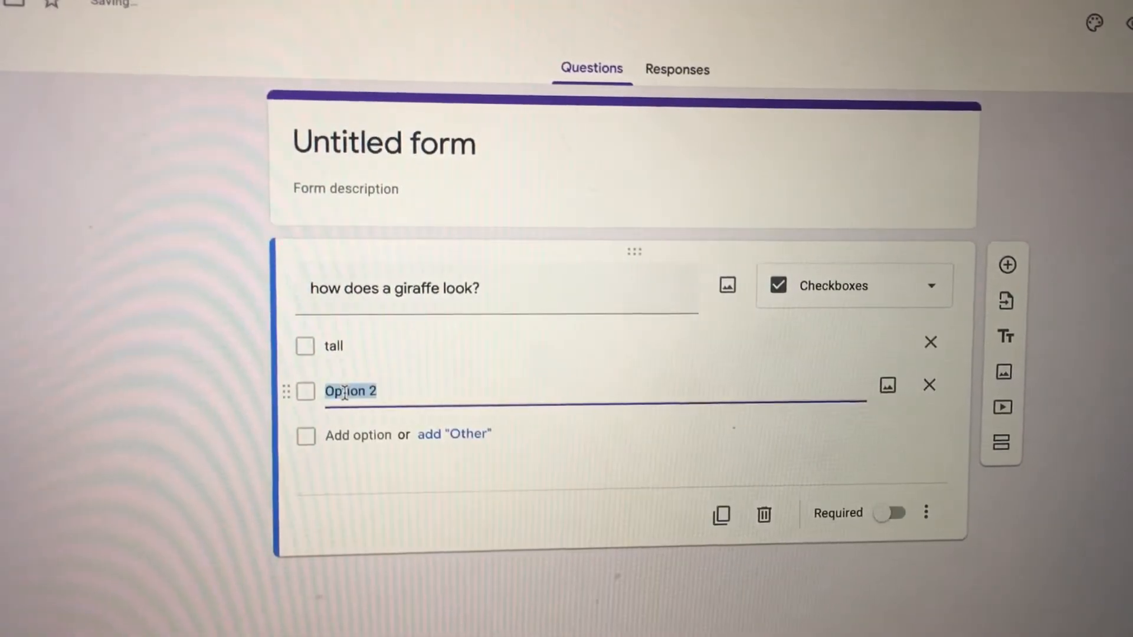
type("thin")
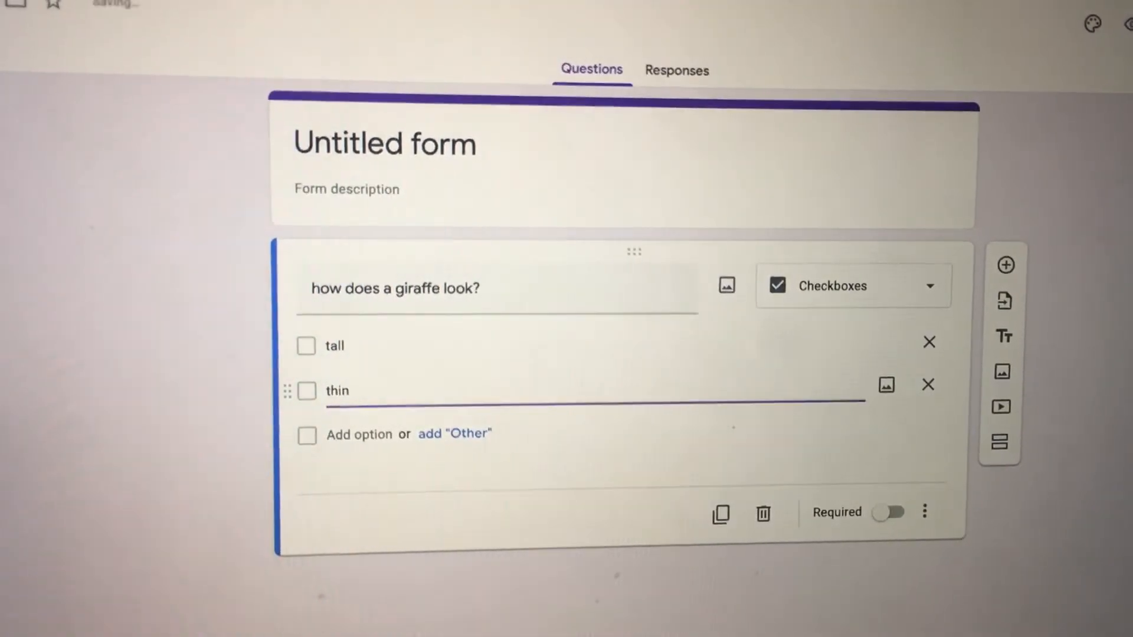
left_click(358, 435)
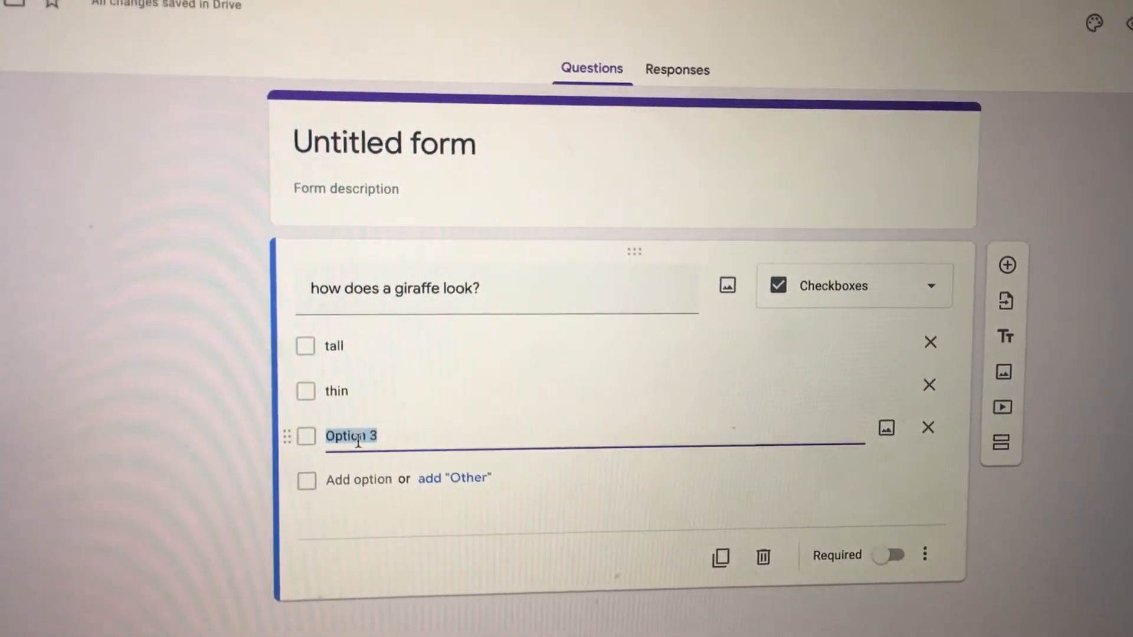
type("it has spots")
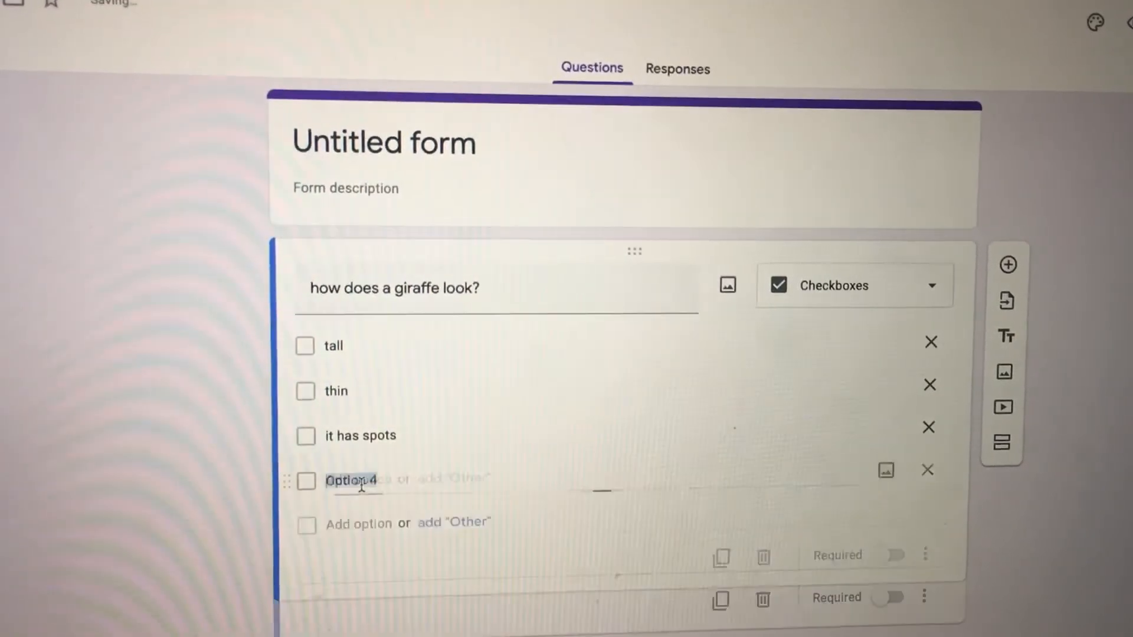
type("green")
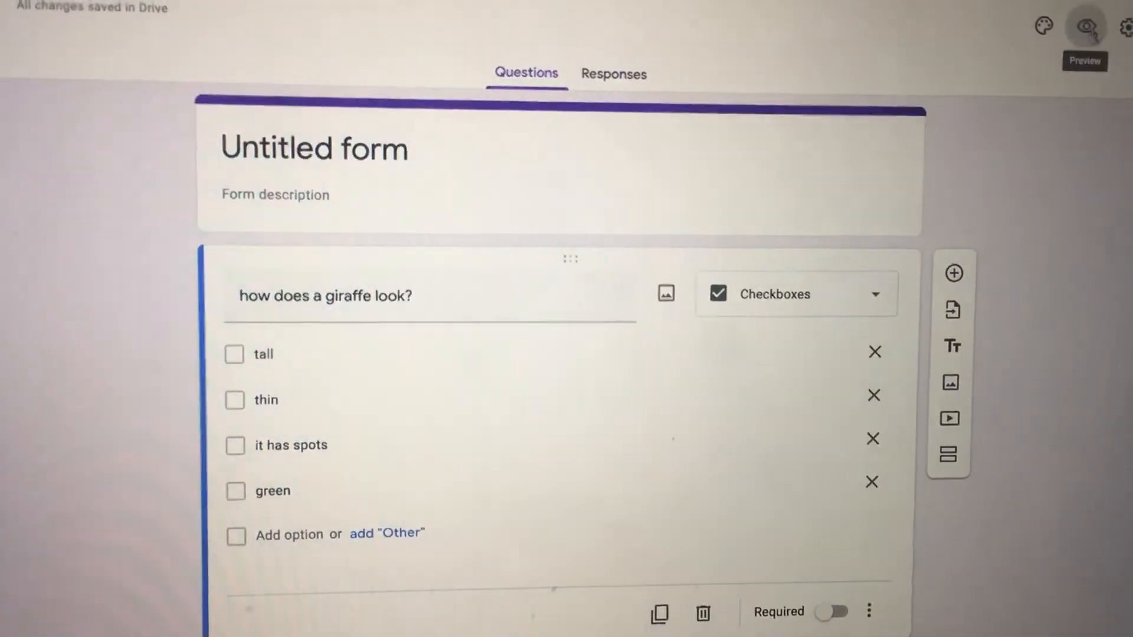
left_click(1084, 27)
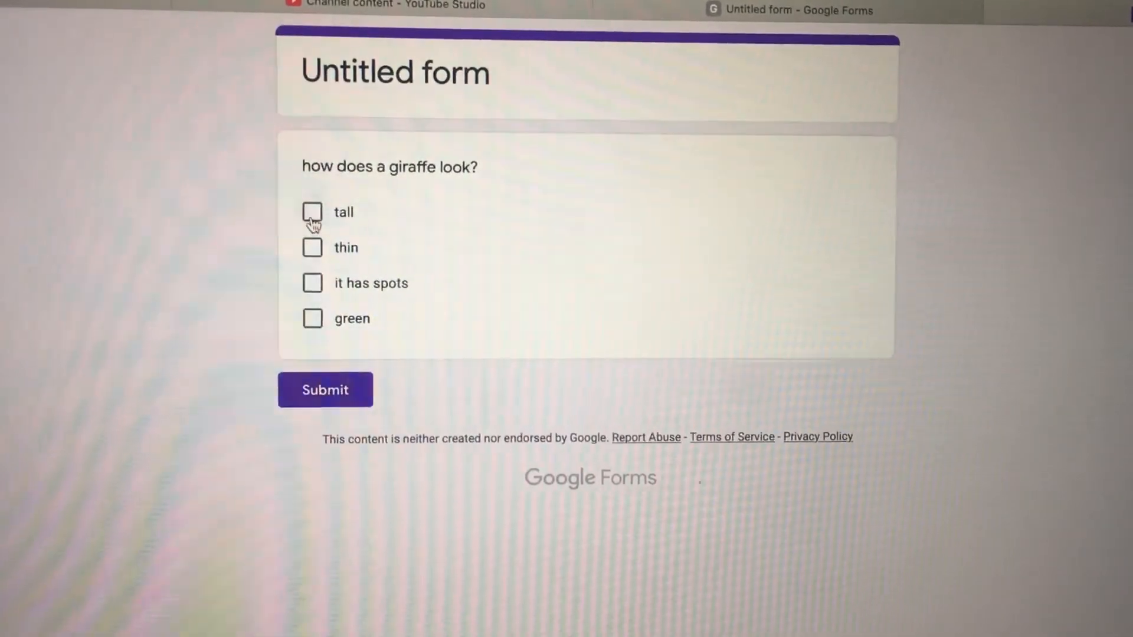
In the preview, tick tall, thin and it has spots, leaving green unchecked.
left_click(313, 248)
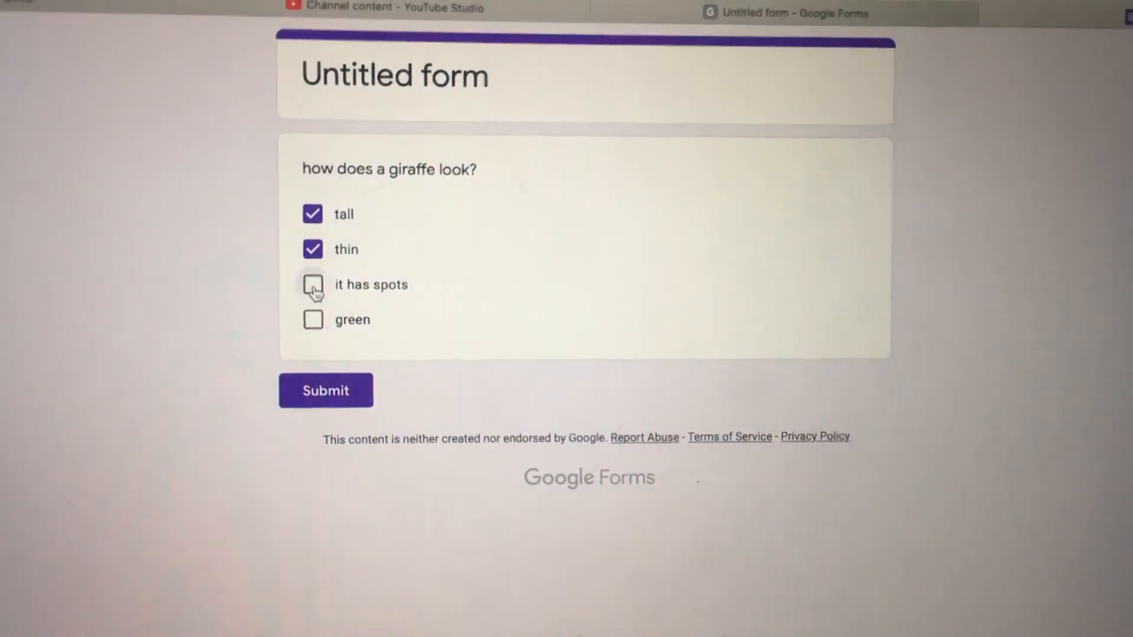
left_click(313, 284)
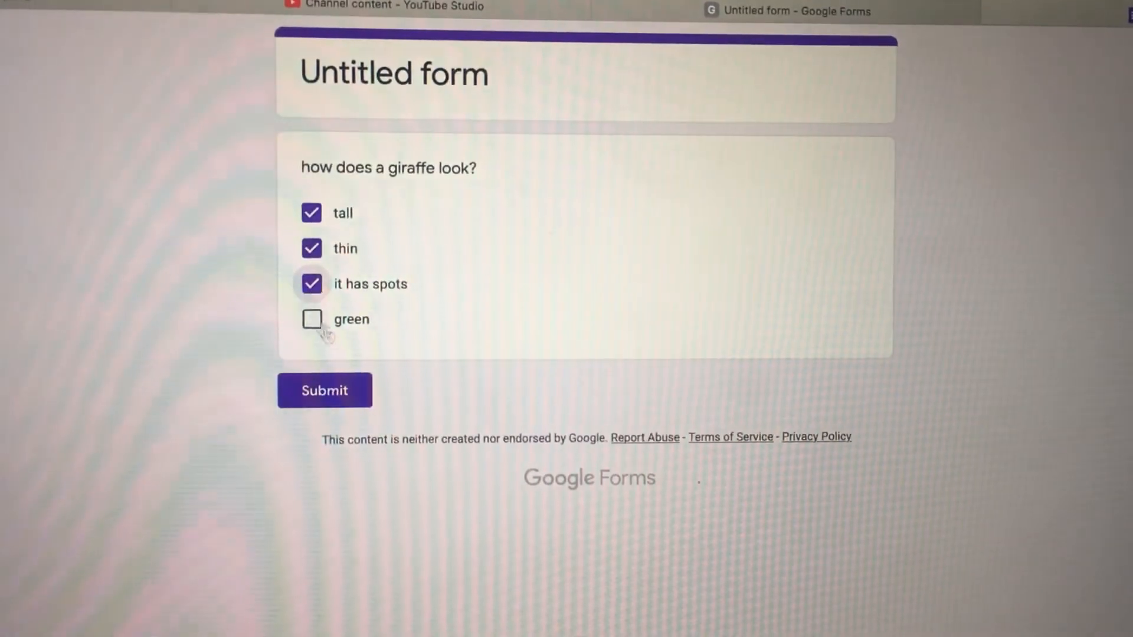